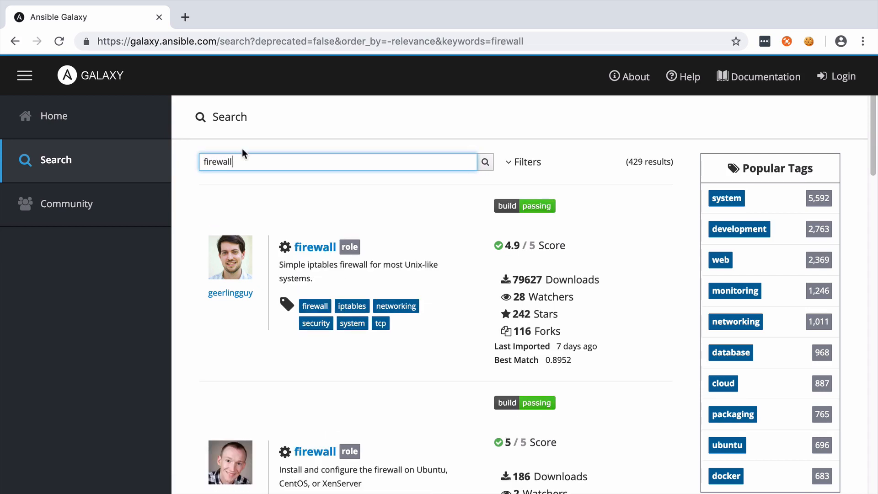
Select the geerlingguy firewall role from the Galaxy search results.
left_click(314, 246)
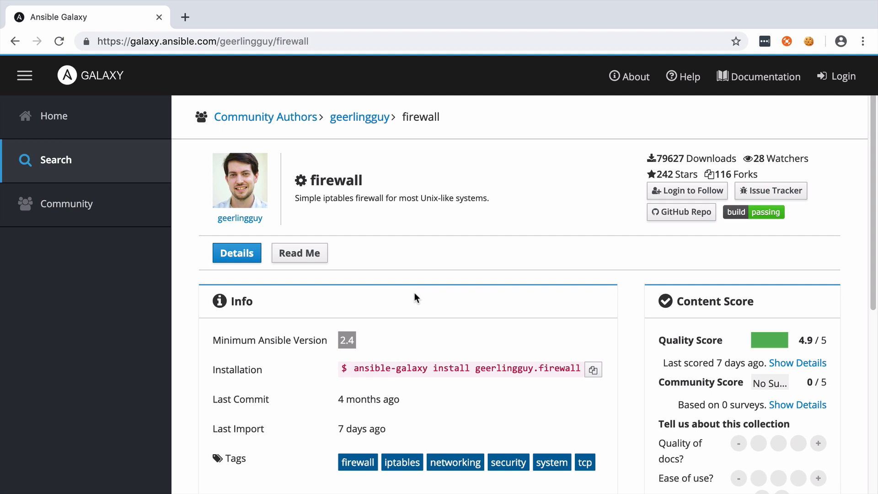
mouse_move(476, 368)
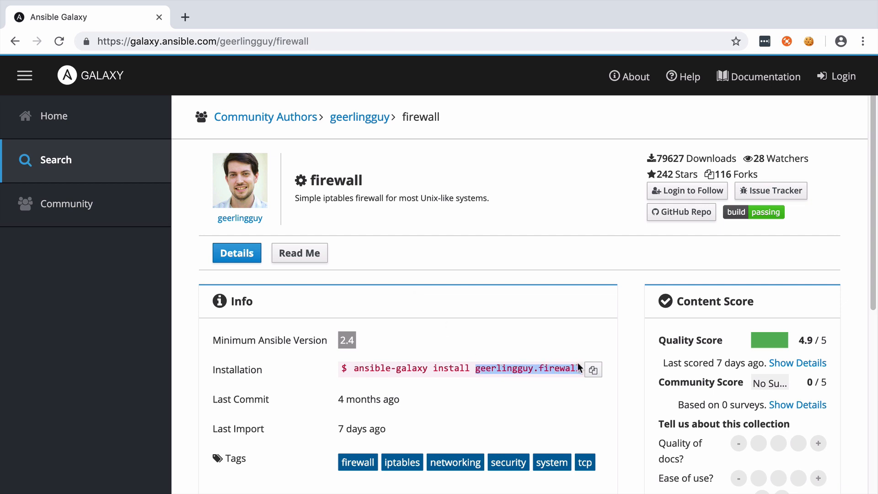
View the role's Read Me and scroll to the allowed ports and additional rules variables.
left_click(299, 252)
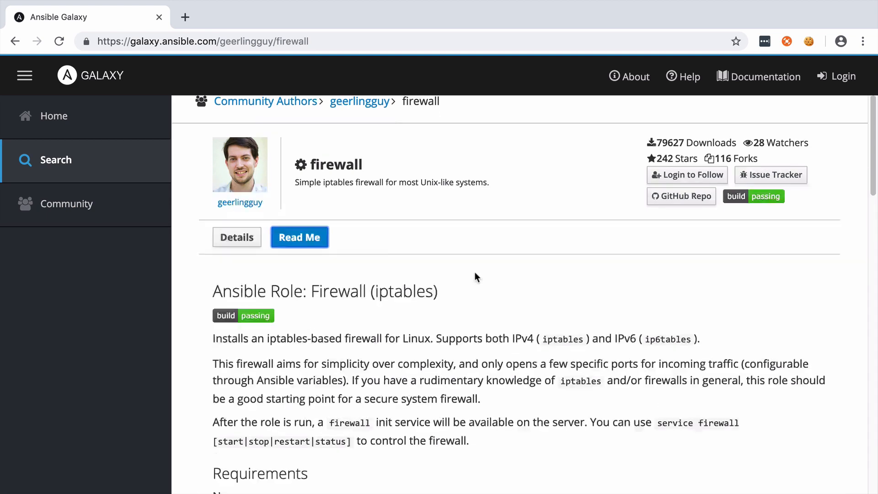
scroll("down", 3)
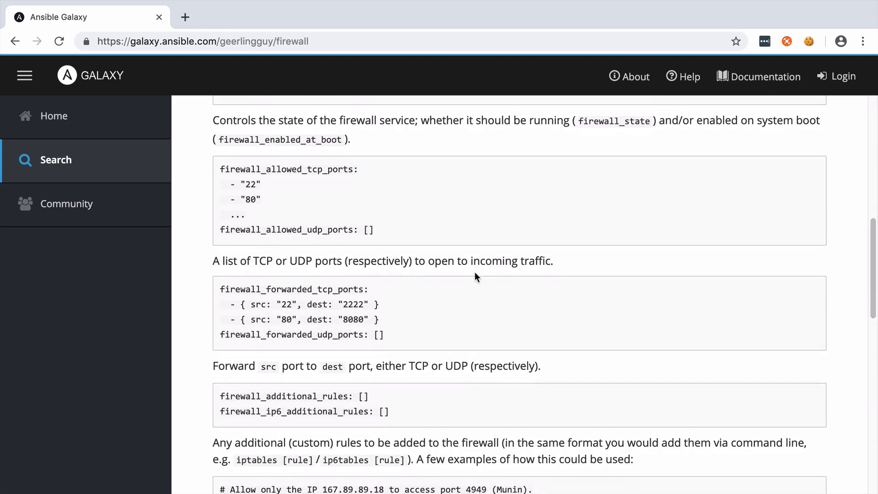
scroll("down", 3)
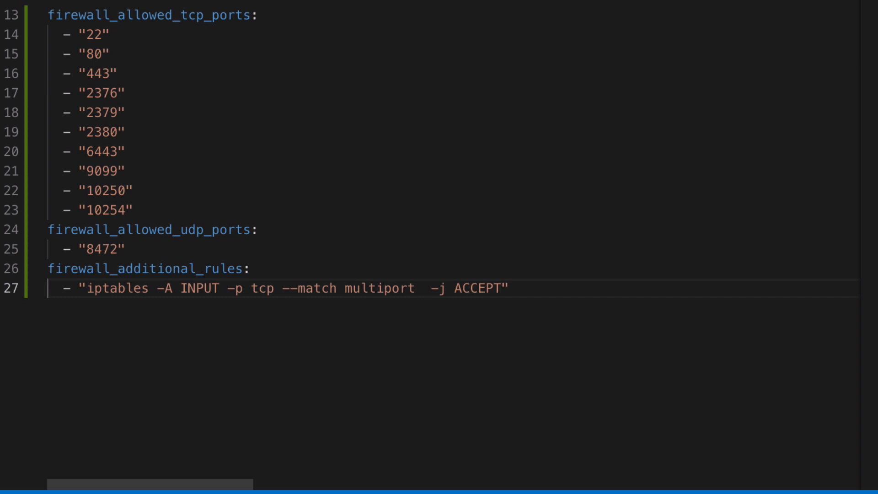
Add --dports 30000:32767 to the multiport iptables rule so it accepts those TCP ports.
type("--dports 30000:")
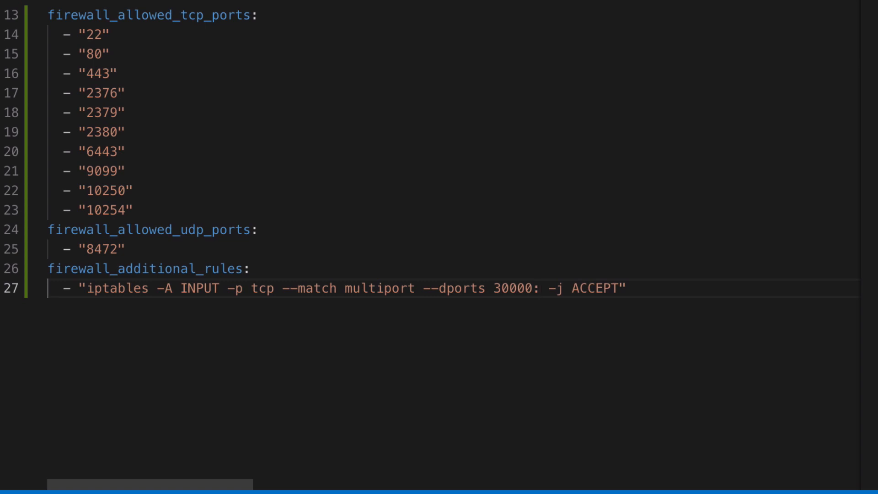
type("32767")
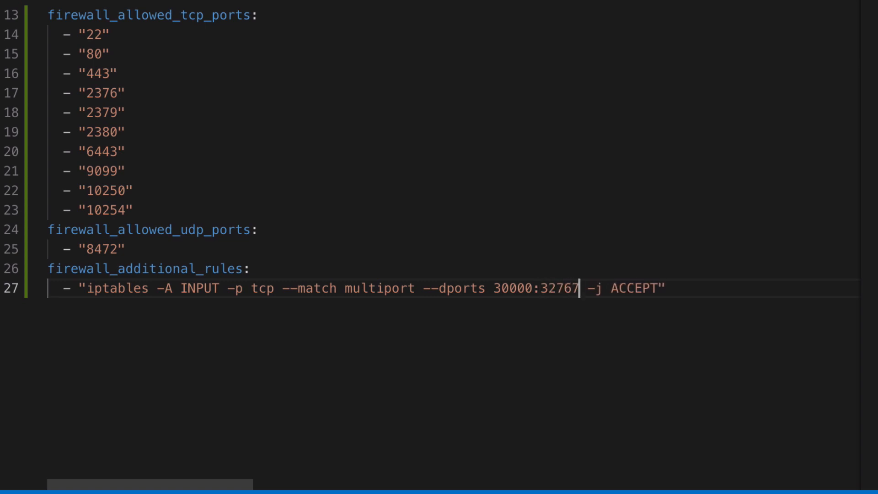
left_click(395, 19)
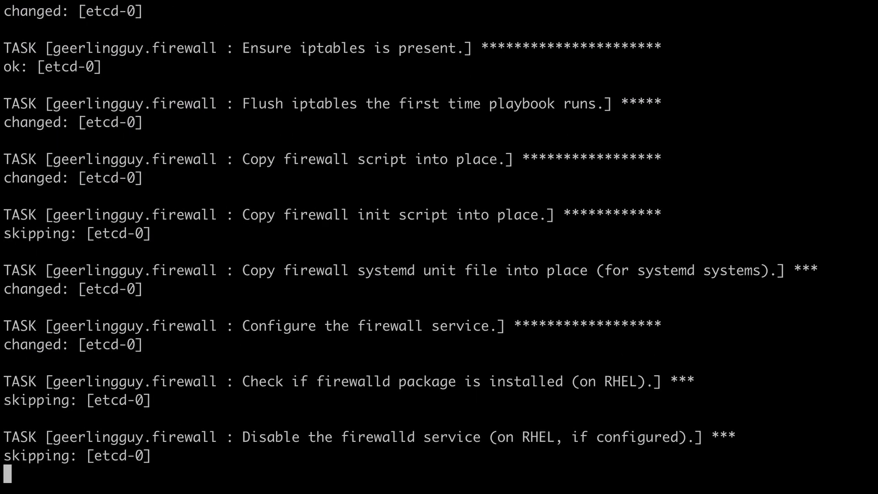
Follow the playbook output down to the PLAY RECAP showing ok=25, changed=16, failed=0.
scroll("down", 3)
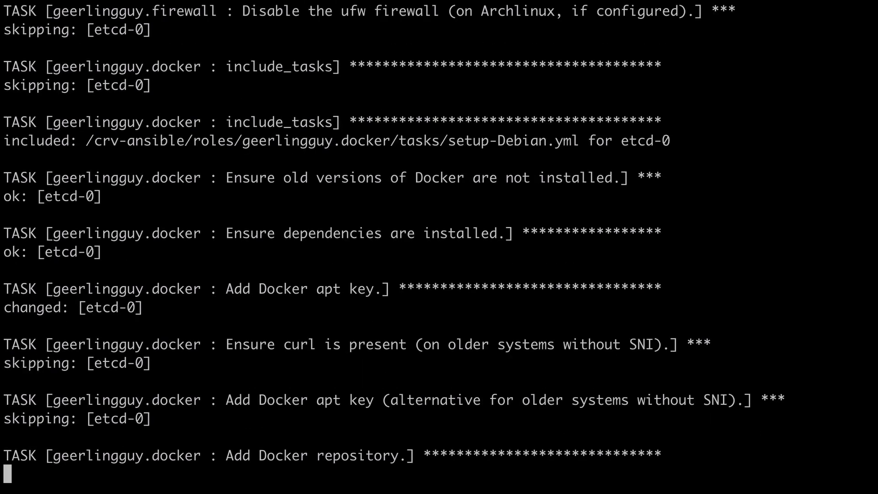
scroll("down", 3)
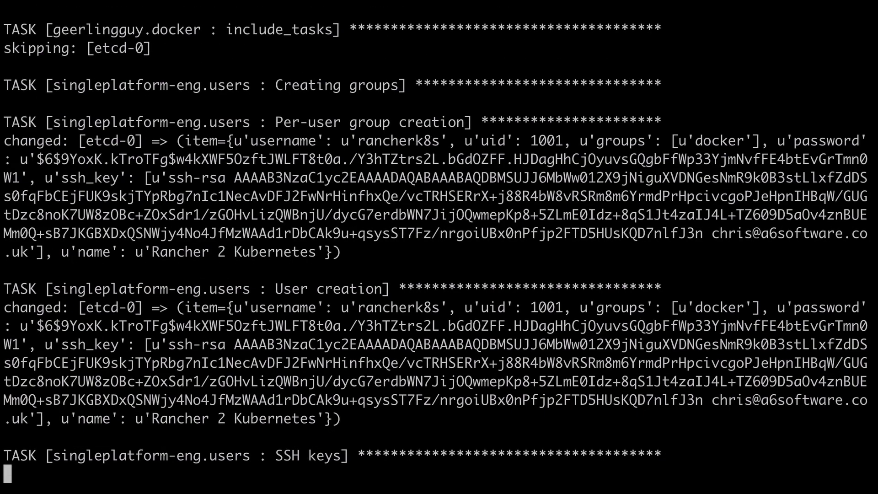
scroll("down", 3)
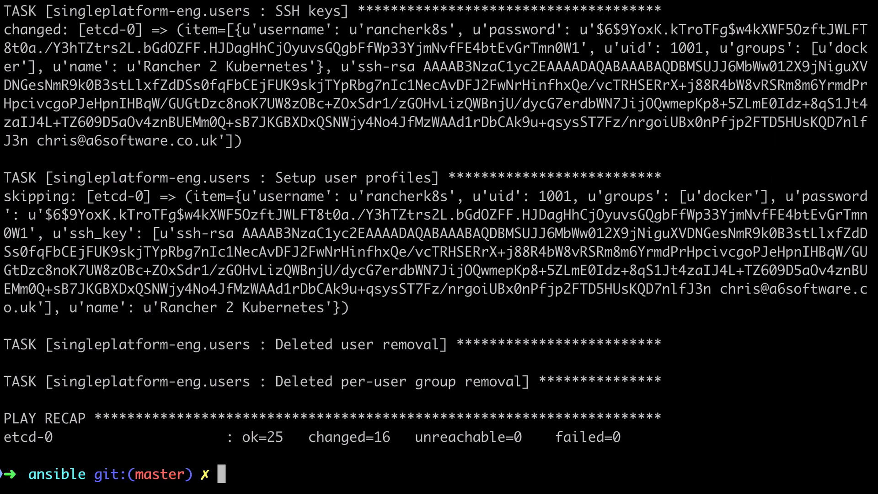
mouse_move(457, 213)
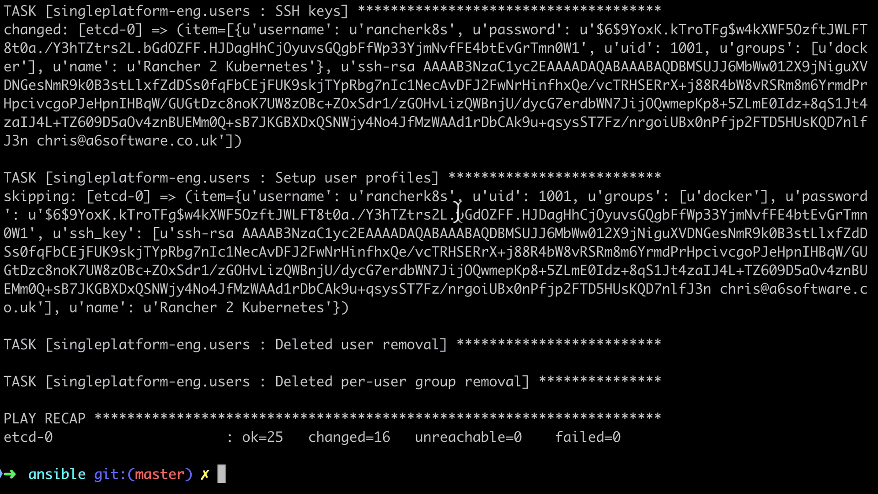
type("ssh root@68.183.43.205")
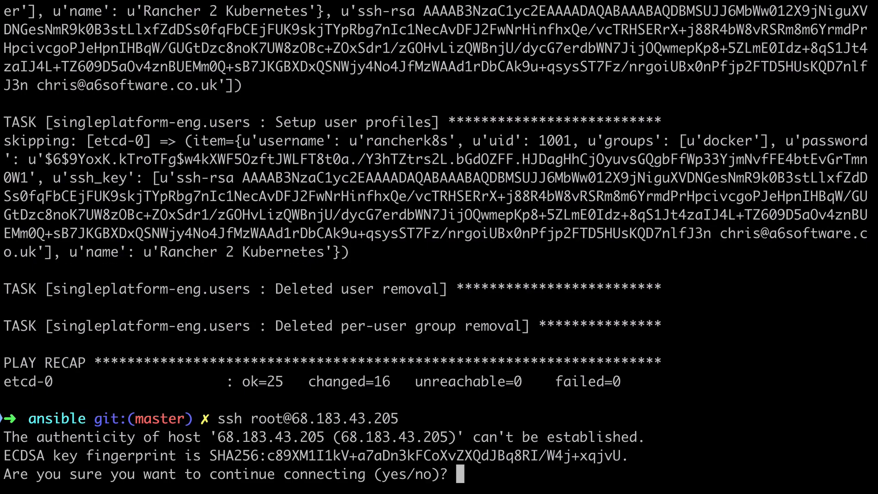